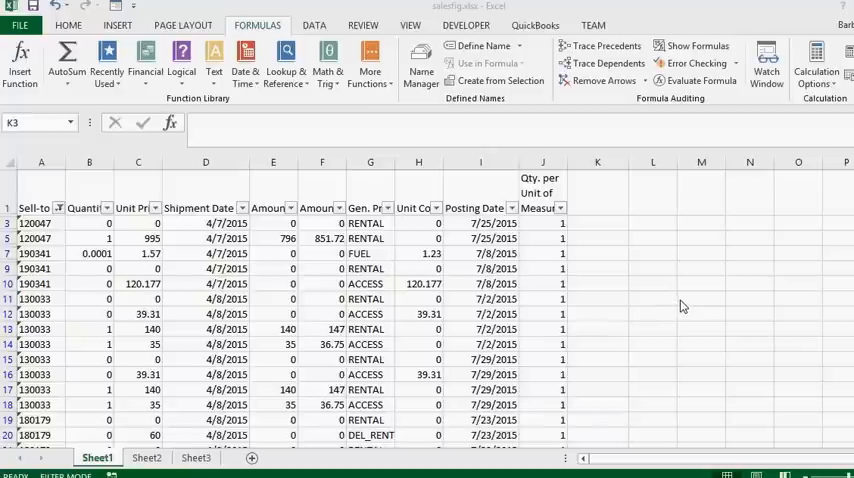
{"action": "mouse_move", "coordinate": [687, 295]}
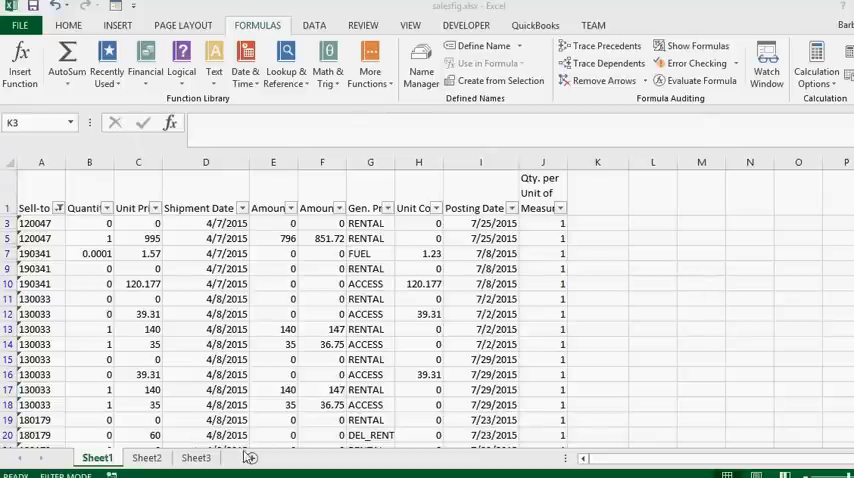
Step: Switch to Sheet2 and scroll up to view the salesperson table
{"action": "left_click", "coordinate": [147, 457]}
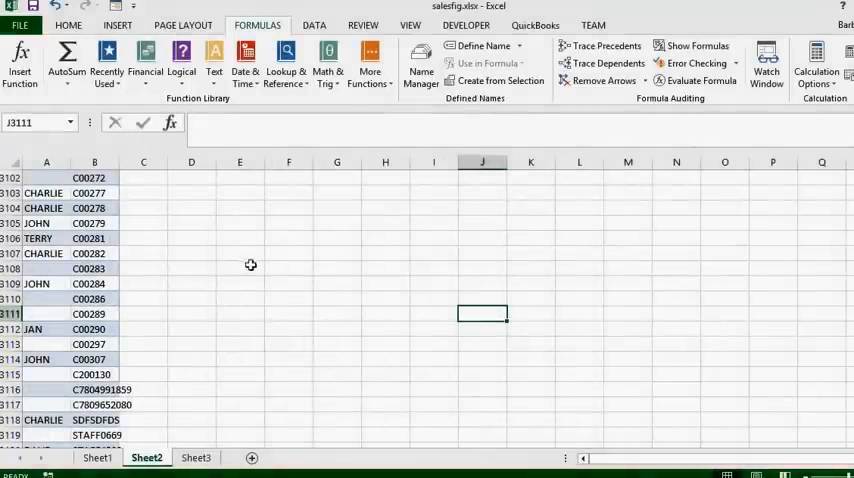
{"action": "scroll", "scroll_direction": "up", "scroll_amount": 3}
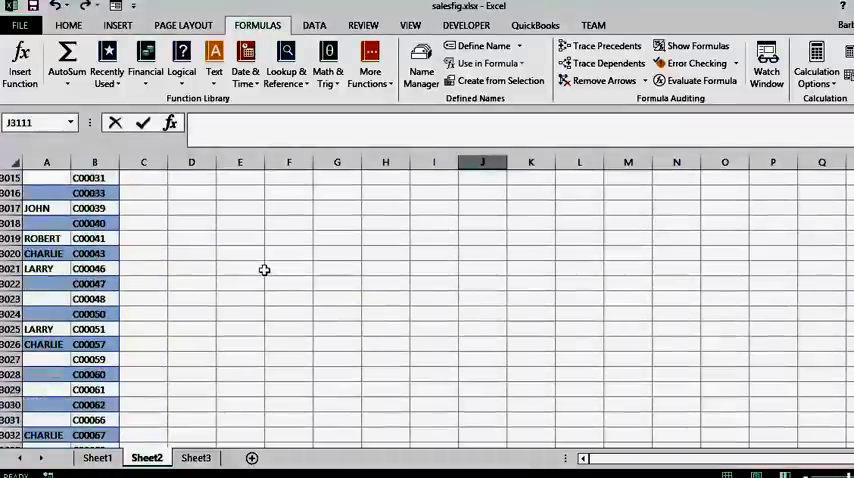
{"action": "scroll", "scroll_direction": "up", "scroll_amount": 3}
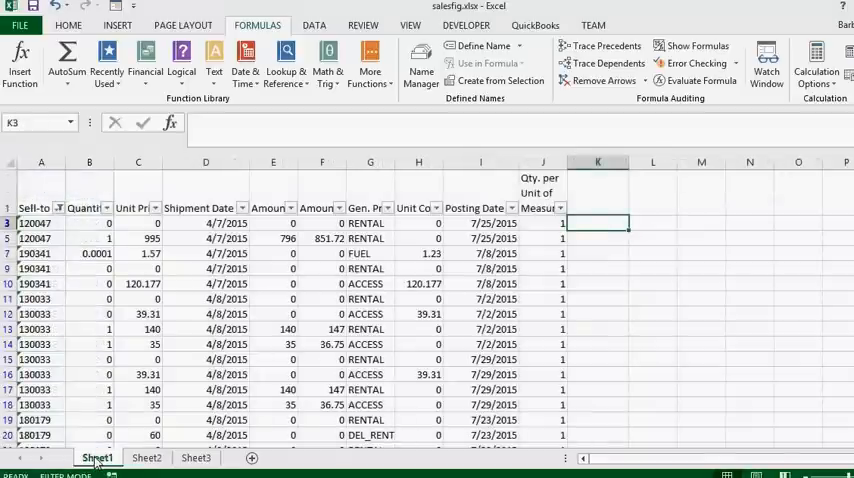
{"action": "mouse_move", "coordinate": [599, 353]}
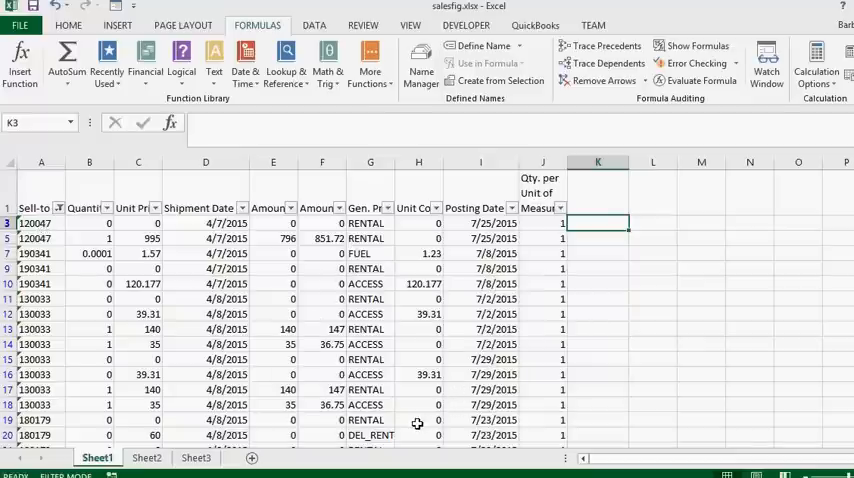
Step: Begin the K3 formula on Sheet1 with =index(
{"action": "type", "text": "="}
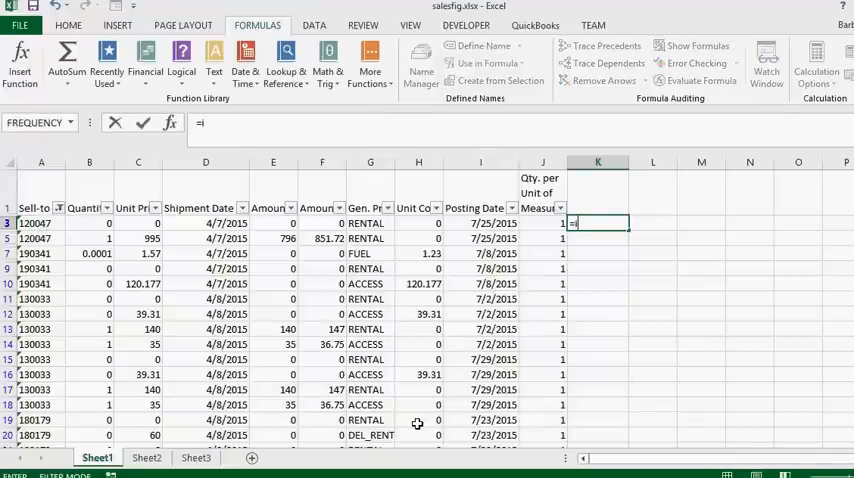
{"action": "type", "text": "index"}
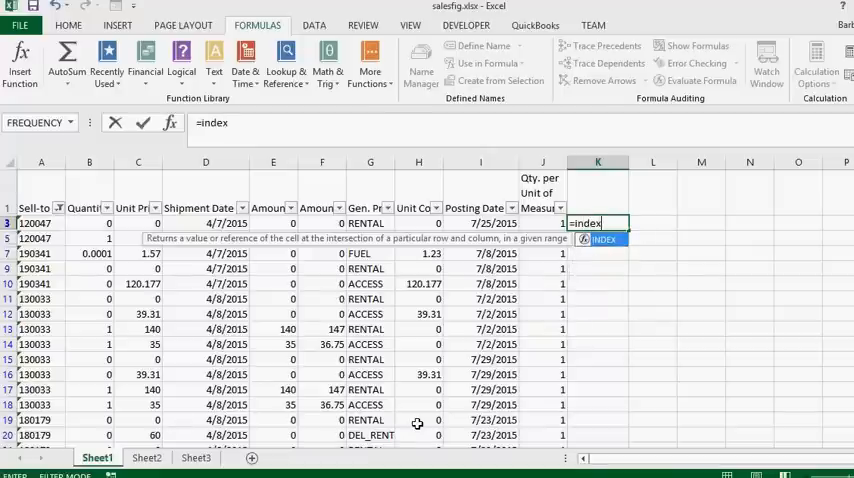
{"action": "type", "text": "("}
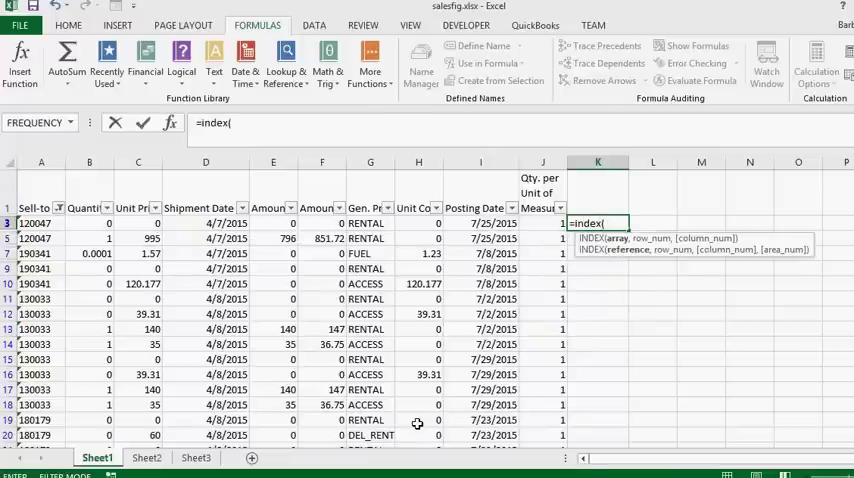
{"action": "mouse_move", "coordinate": [146, 457]}
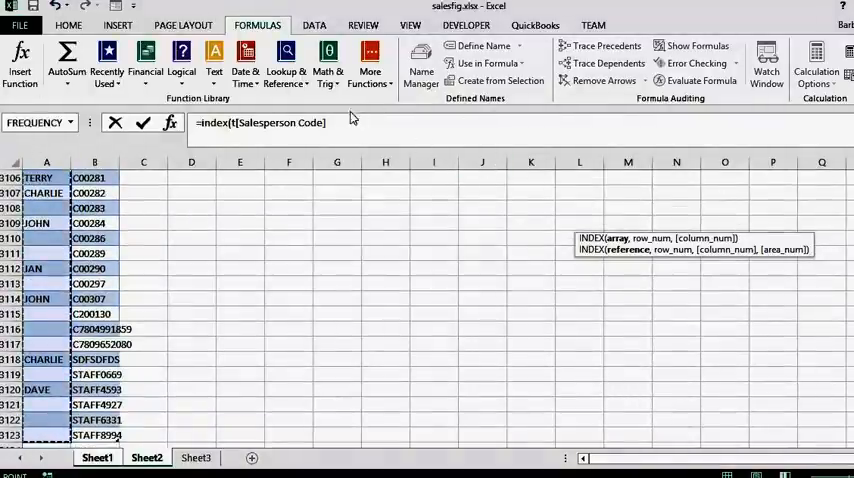
Step: Add a comma and match after the table reference in the INDEX formula
{"action": "left_click", "coordinate": [327, 122]}
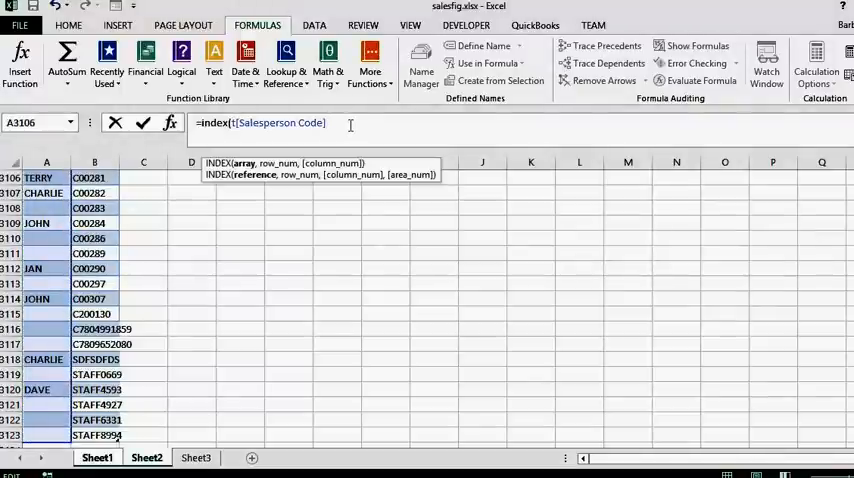
{"action": "type", "text": ","}
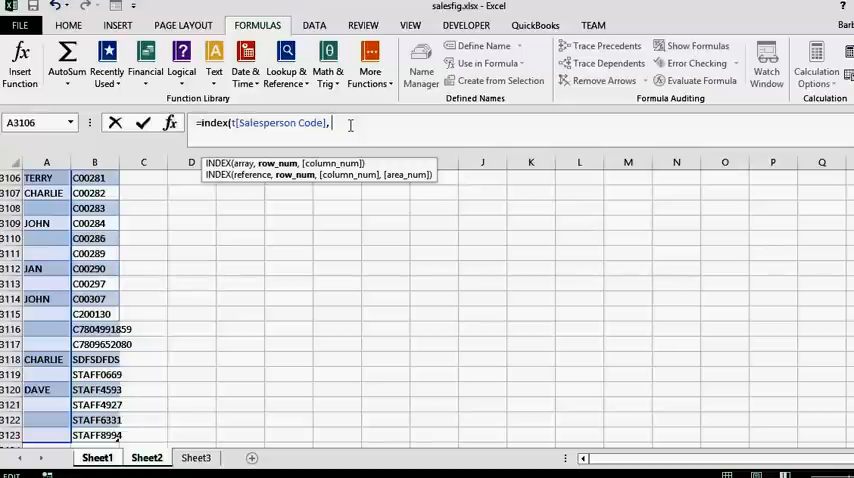
{"action": "type", "text": "mat"}
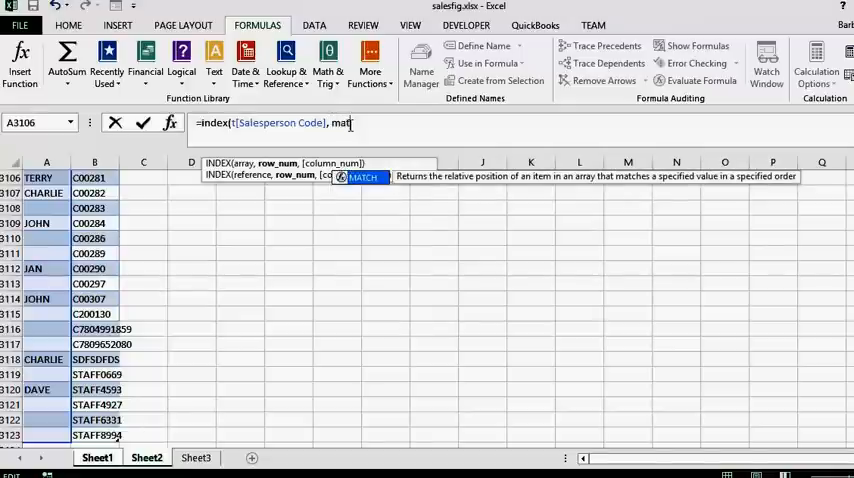
{"action": "type", "text": "ch("}
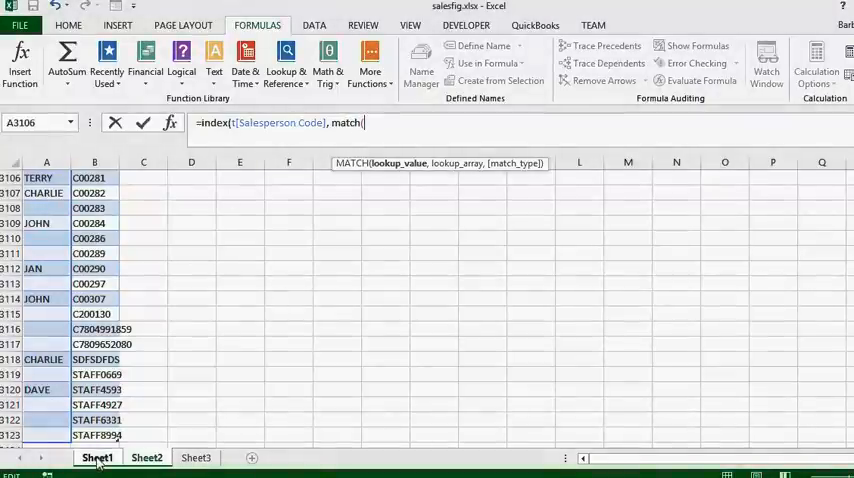
{"action": "left_click", "coordinate": [97, 457]}
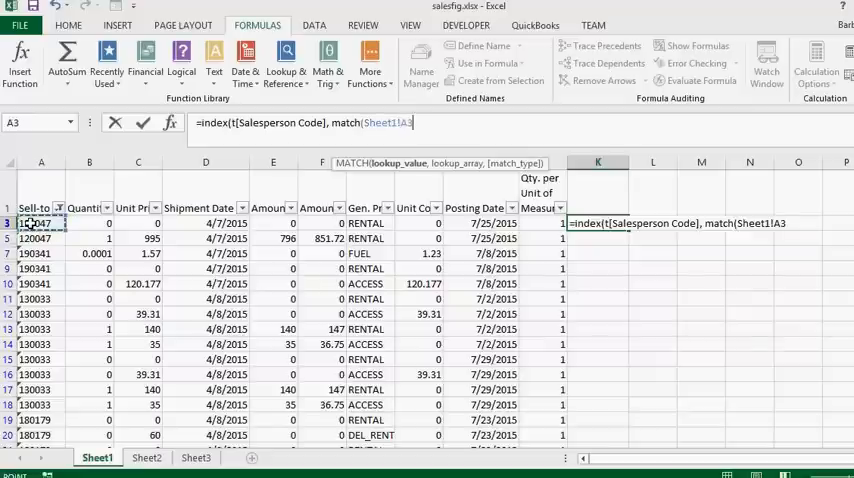
Step: Type a comma after MATCH's A3 lookup value
{"action": "type", "text": ",Sheet2!"}
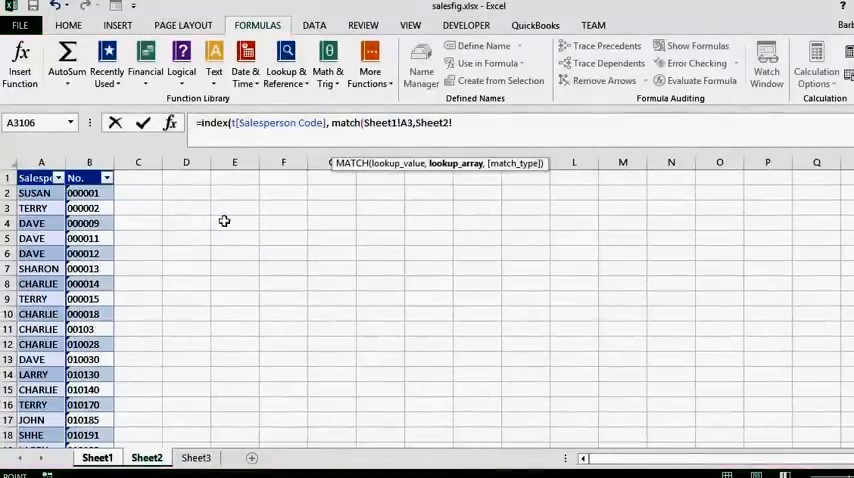
{"action": "left_click", "coordinate": [89, 192]}
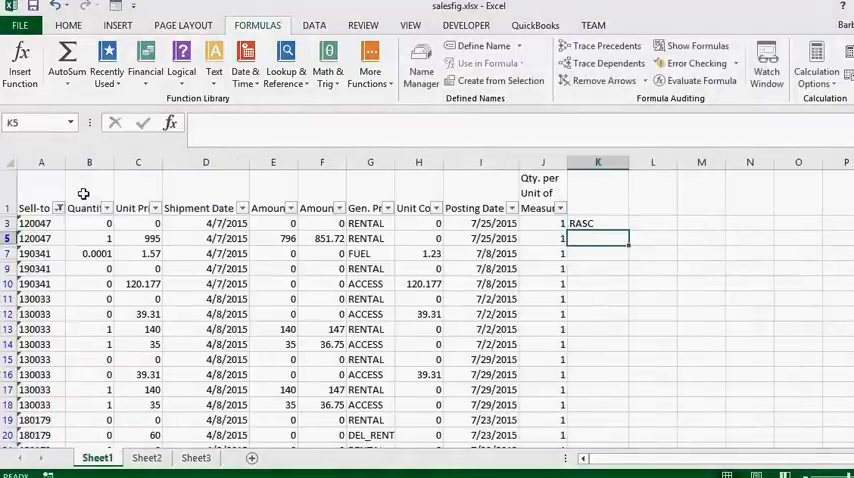
{"action": "mouse_move", "coordinate": [375, 242]}
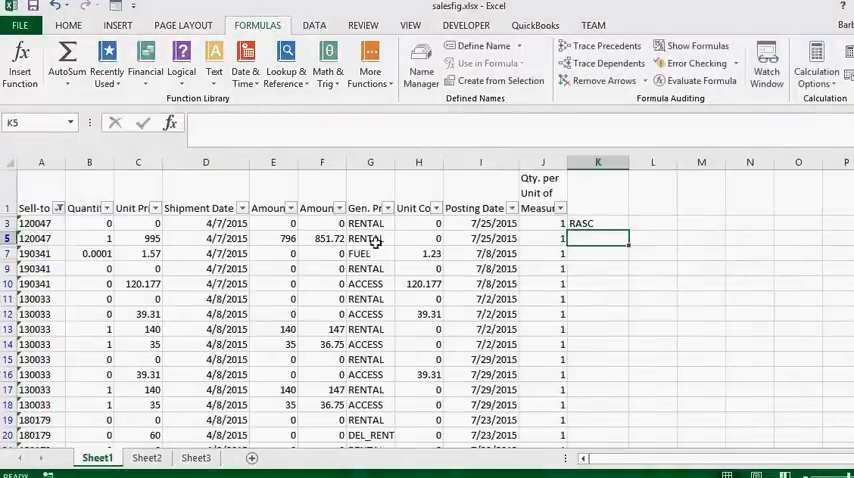
Step: Select K3's finished formula and scroll down column K
{"action": "left_click", "coordinate": [597, 222]}
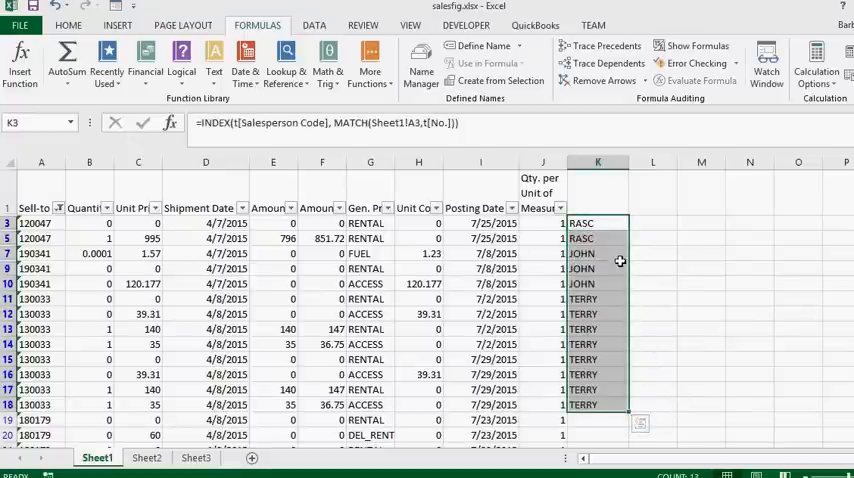
{"action": "scroll", "scroll_direction": "down", "scroll_amount": 3}
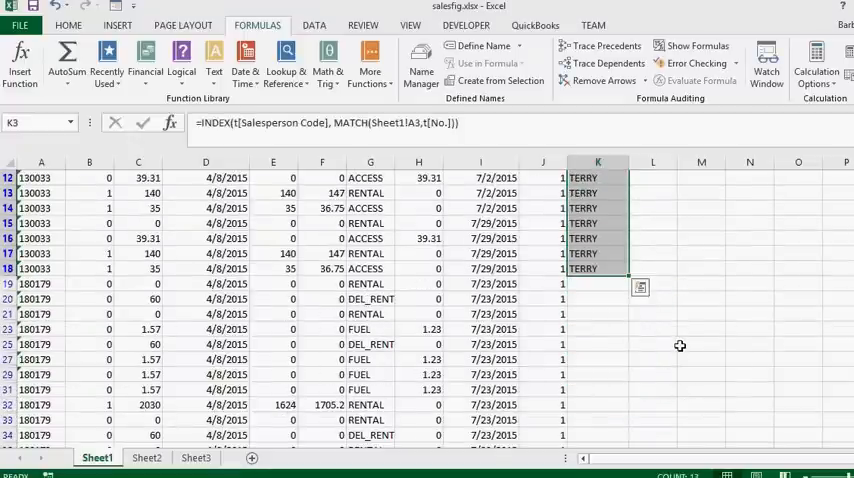